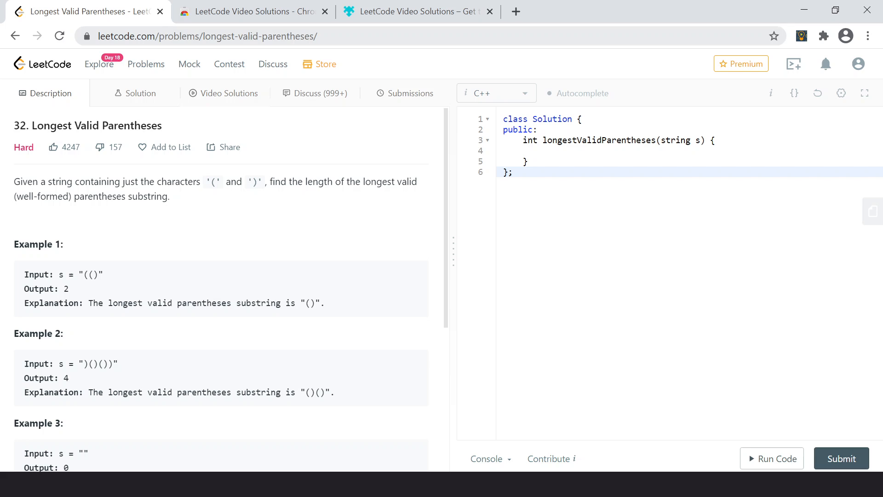
mouse_move(111, 259)
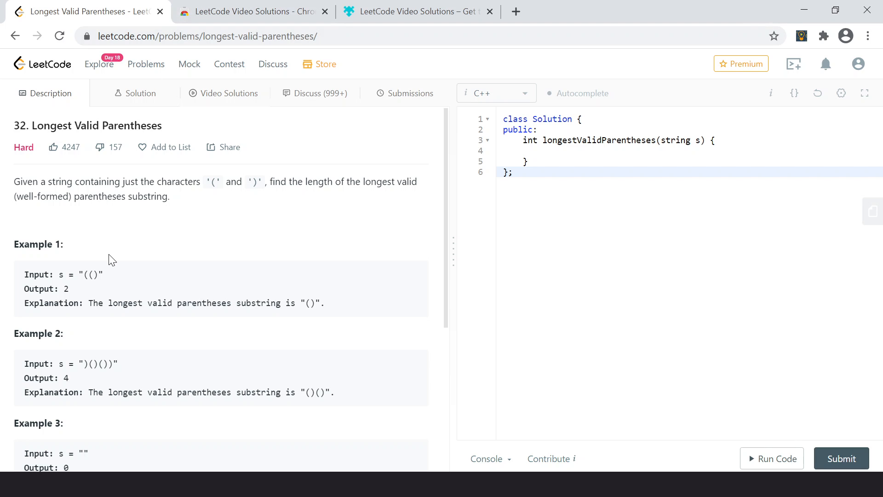
- View the extension's Chrome Web Store listing, then its Firefox Add-ons page
click(251, 11)
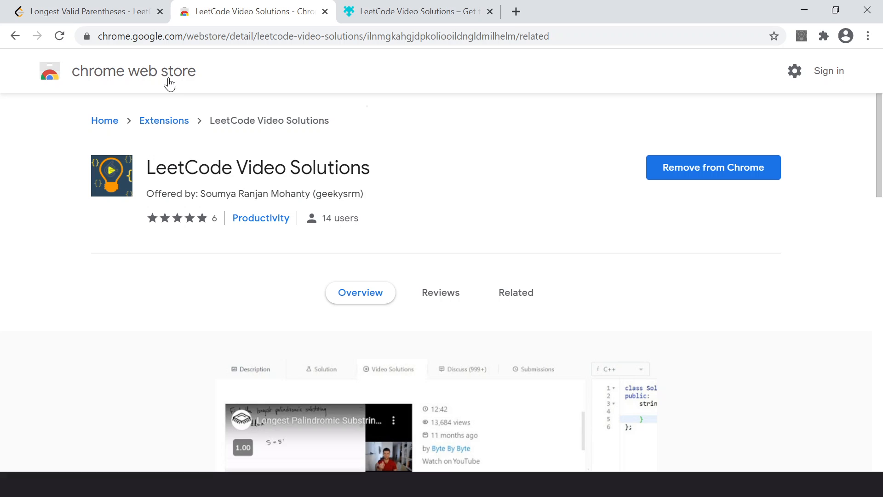
mouse_move(212, 80)
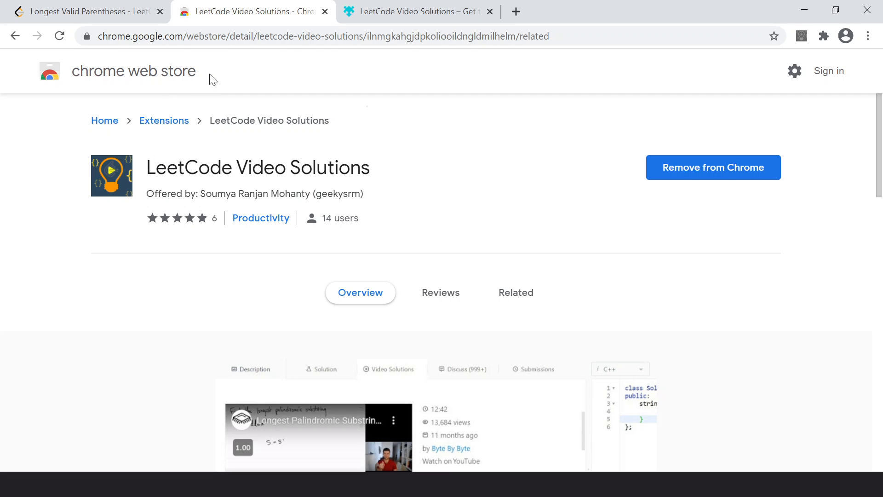
click(416, 11)
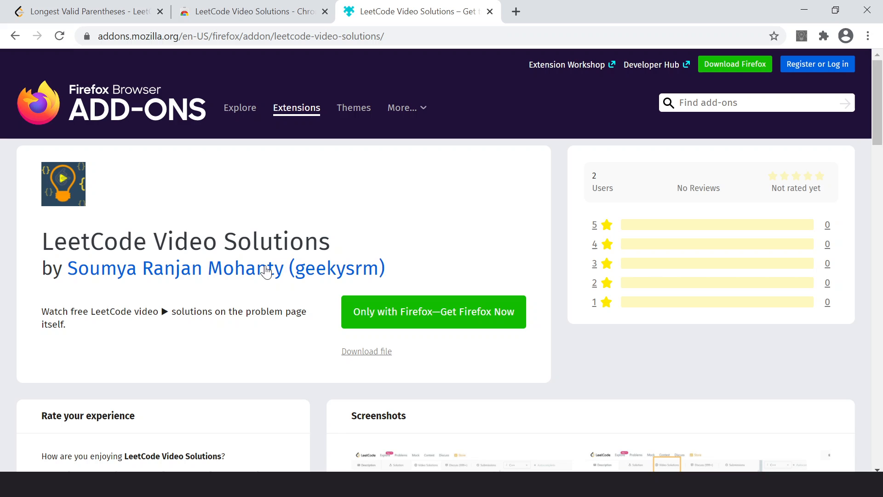
mouse_move(173, 74)
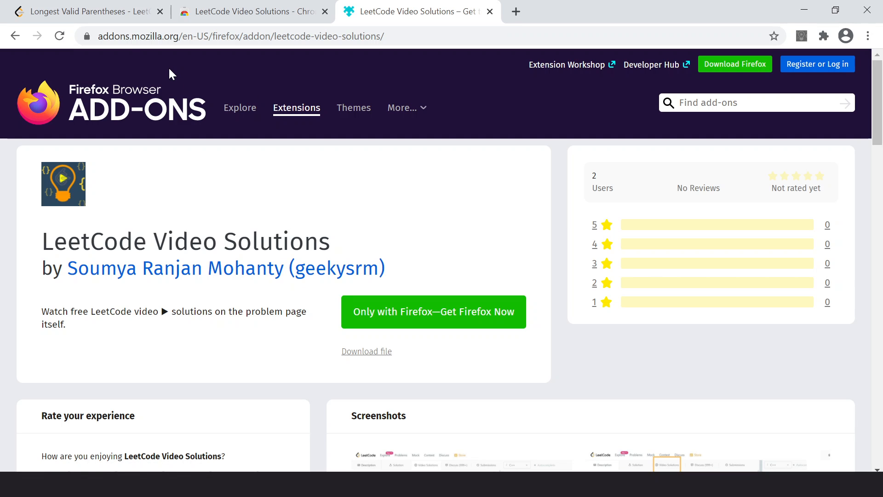
- Open the official Solution article for Longest Valid Parentheses
click(85, 11)
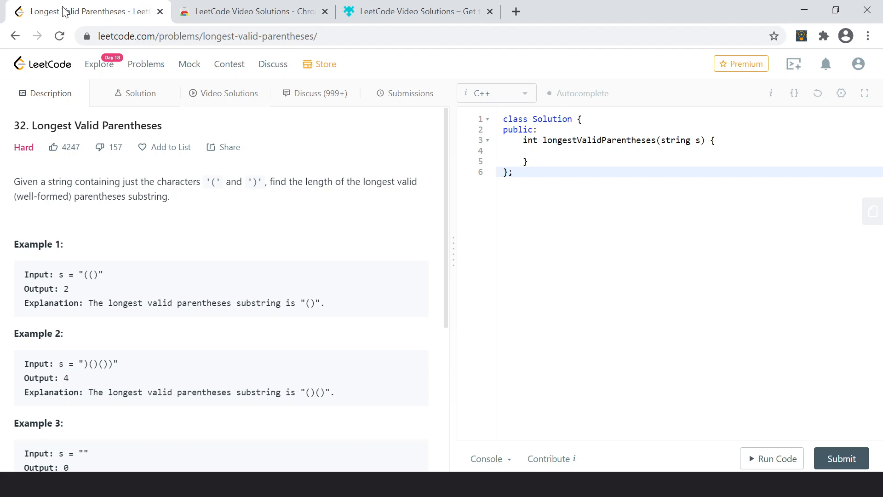
mouse_move(213, 103)
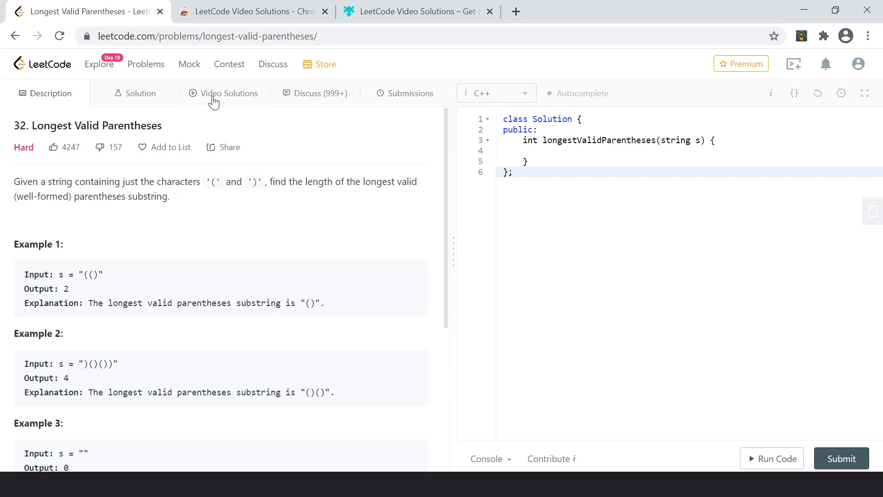
mouse_move(208, 117)
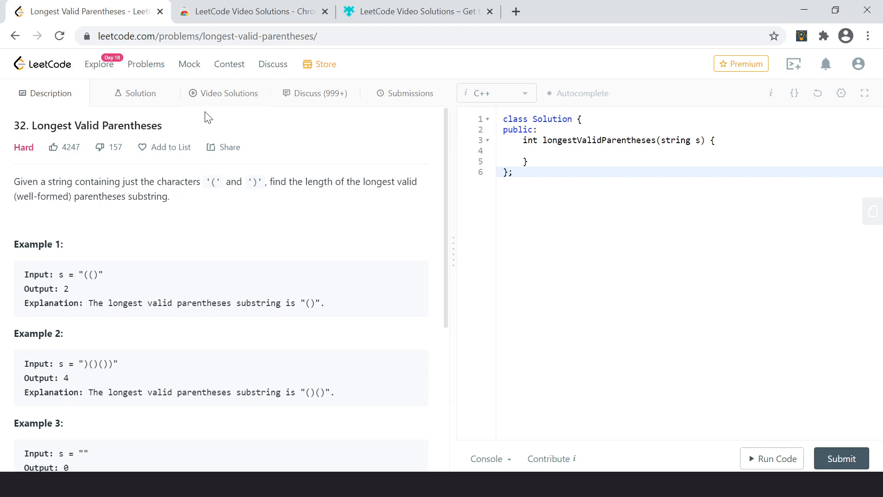
mouse_move(326, 141)
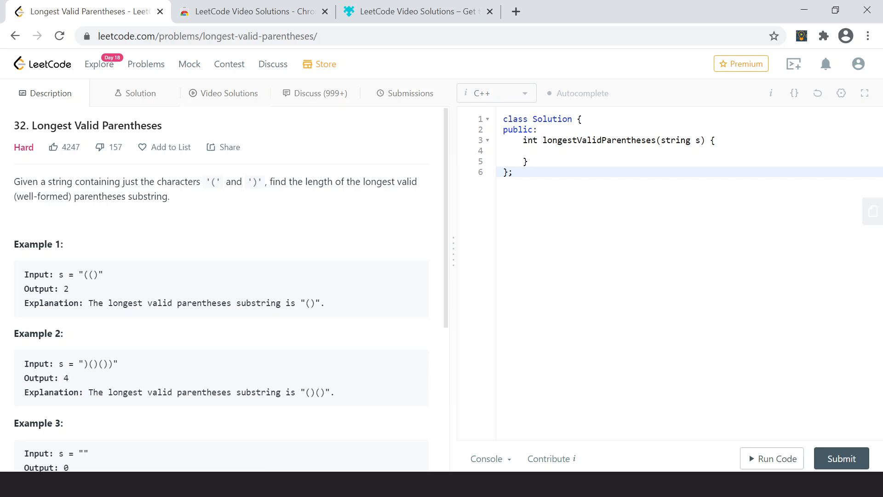
mouse_move(228, 100)
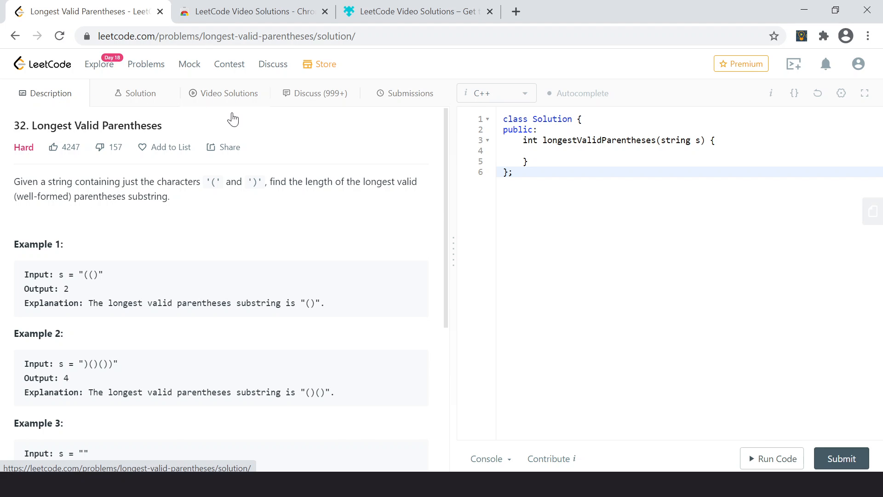
click(136, 92)
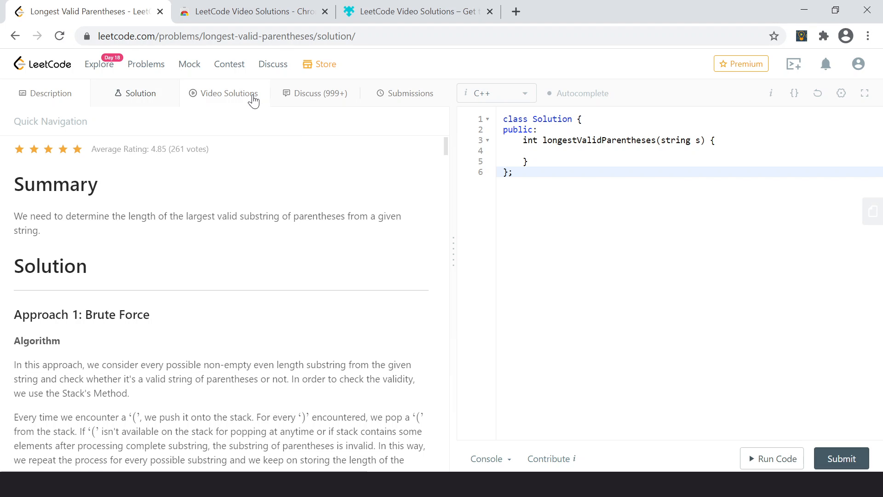
- Show the Video Solutions tab and browse the 'LeetCode 32 - Longest Valid Parenthesis' videos
click(229, 93)
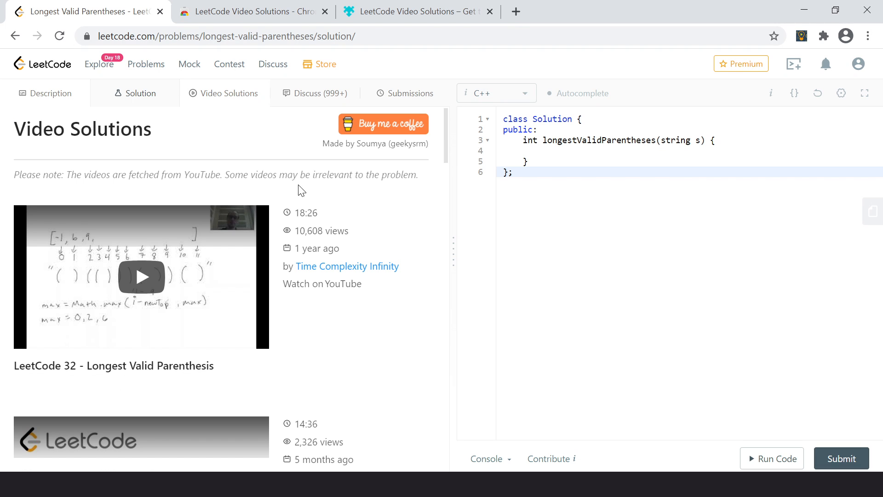
scroll(down, 3)
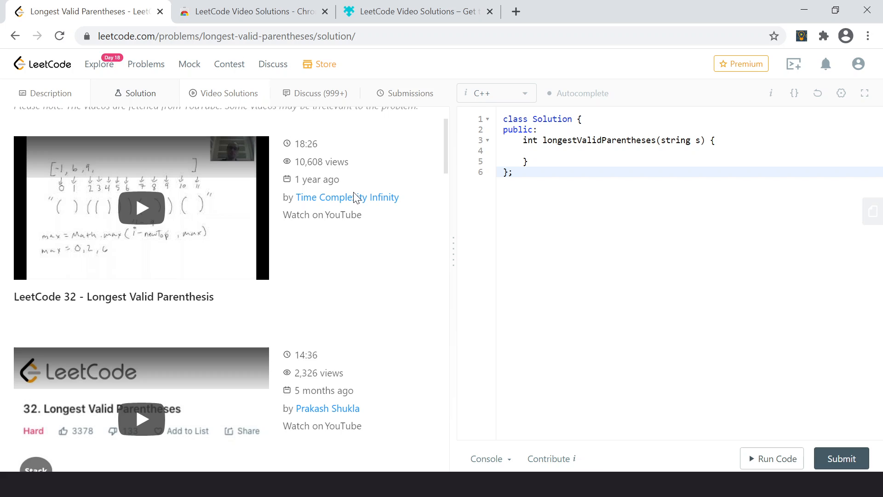
scroll(up, 3)
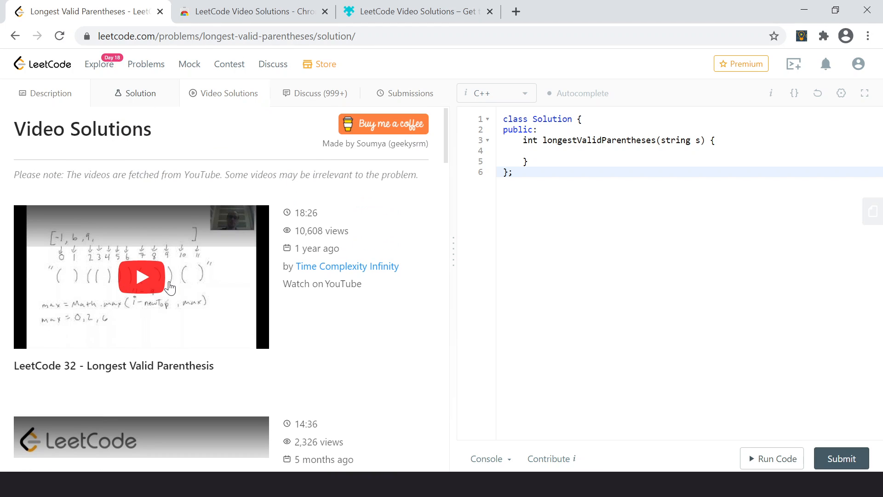
mouse_move(98, 172)
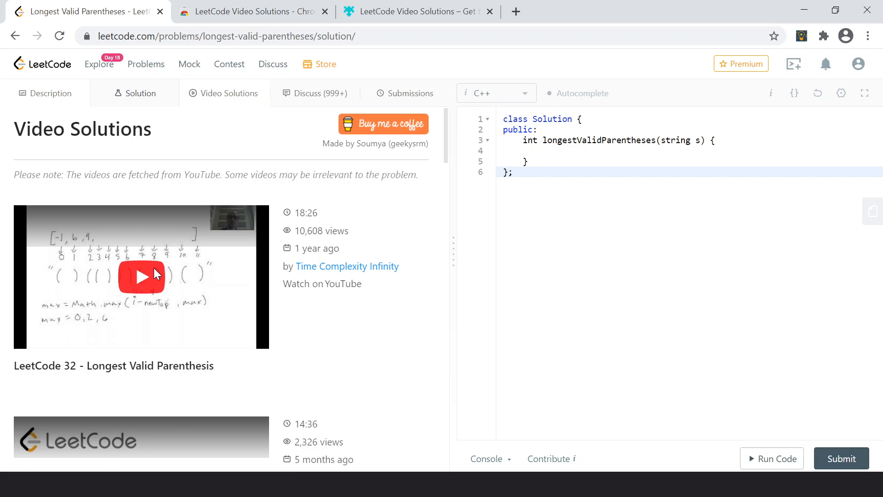
click(141, 276)
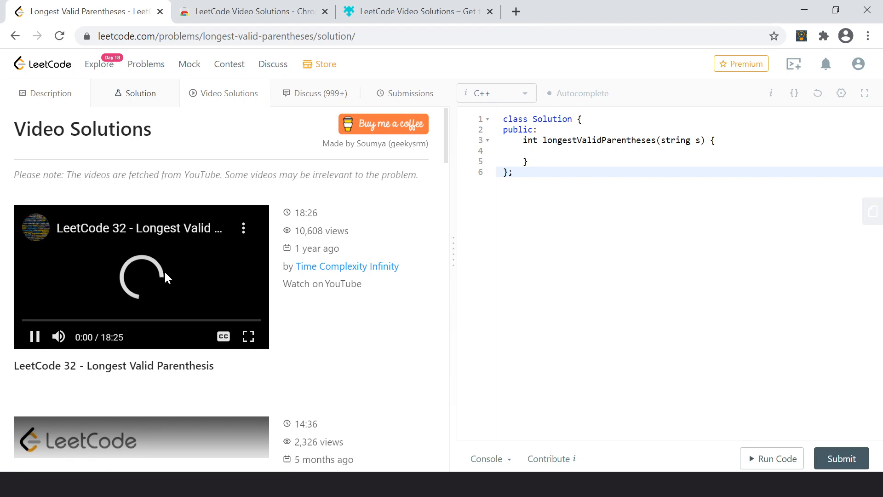
click(140, 275)
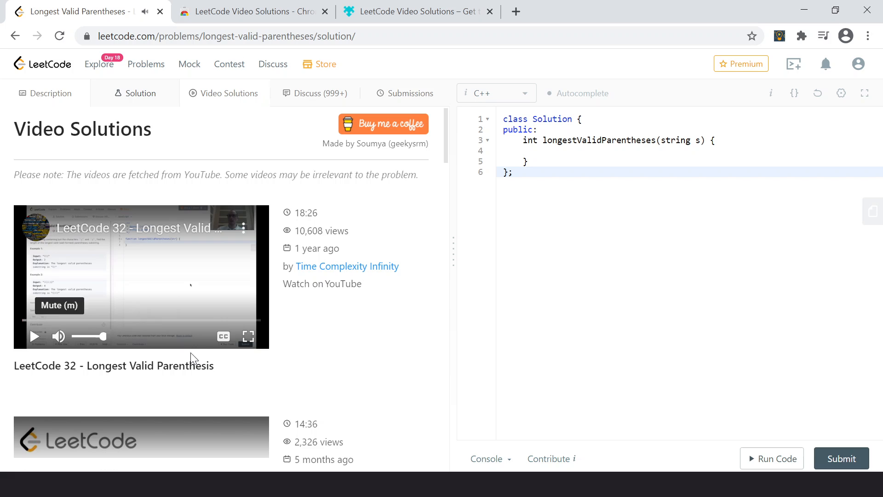
mouse_move(341, 284)
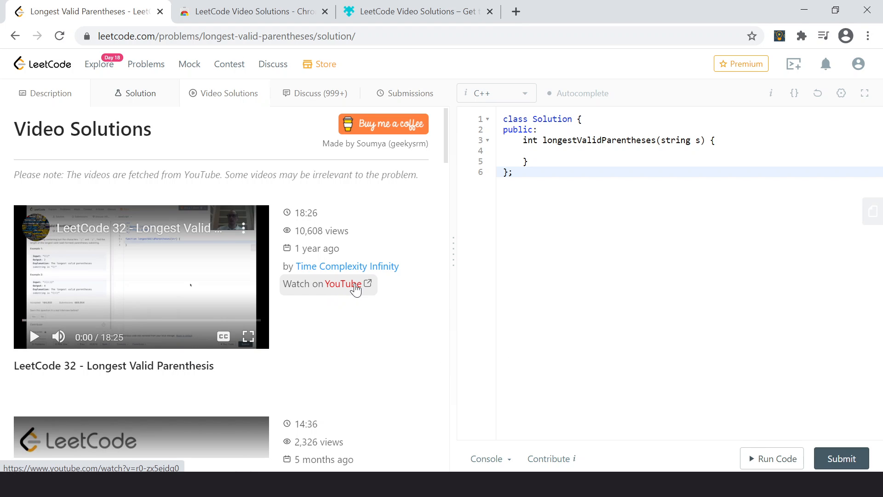
mouse_move(347, 265)
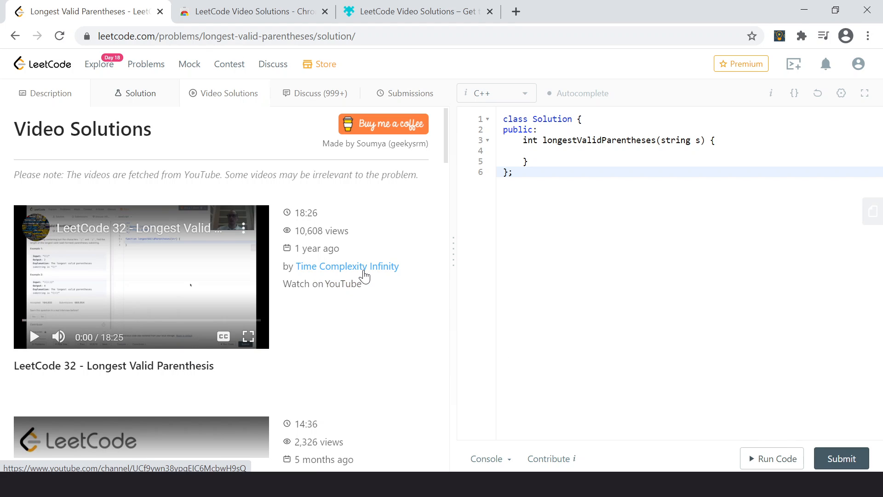
mouse_move(366, 270)
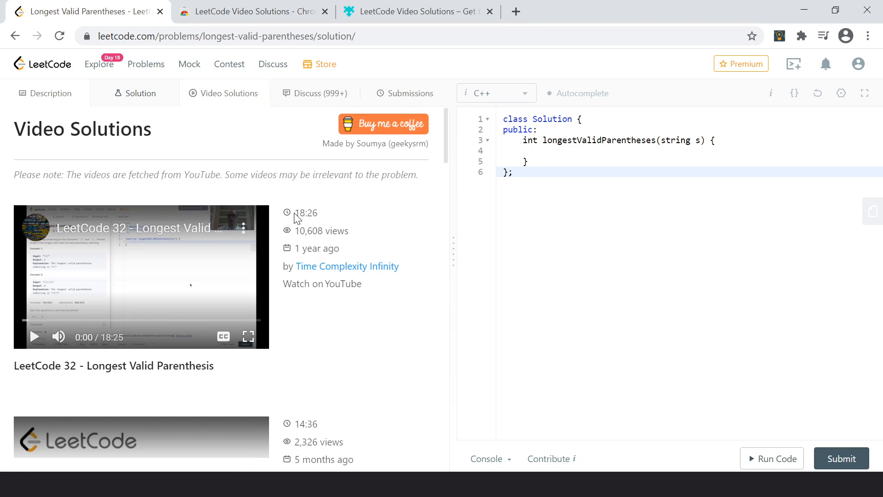
mouse_move(298, 218)
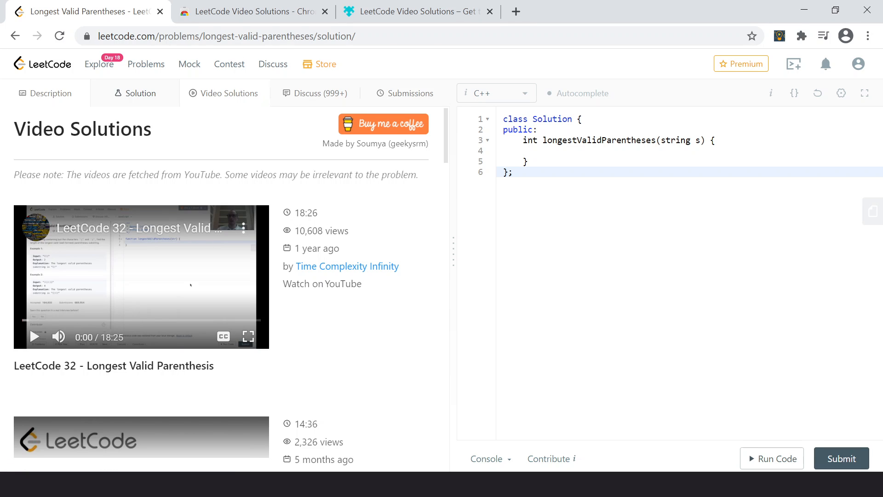
double_click(306, 213)
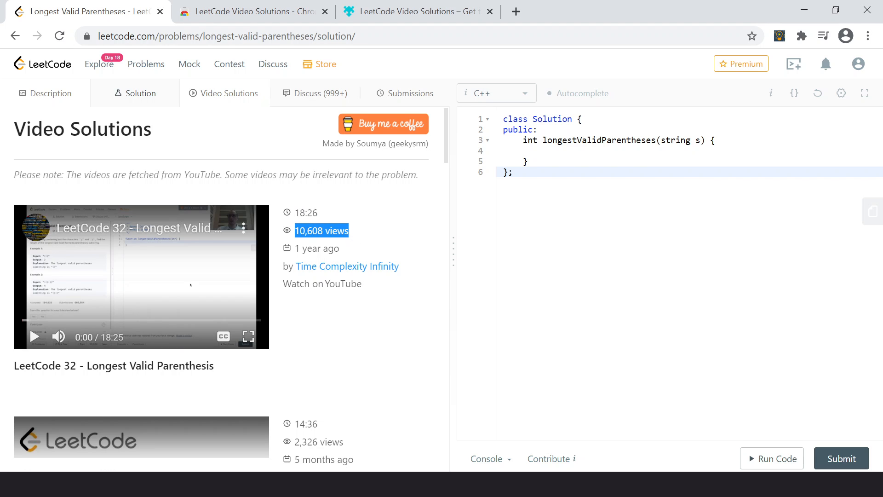
click(311, 248)
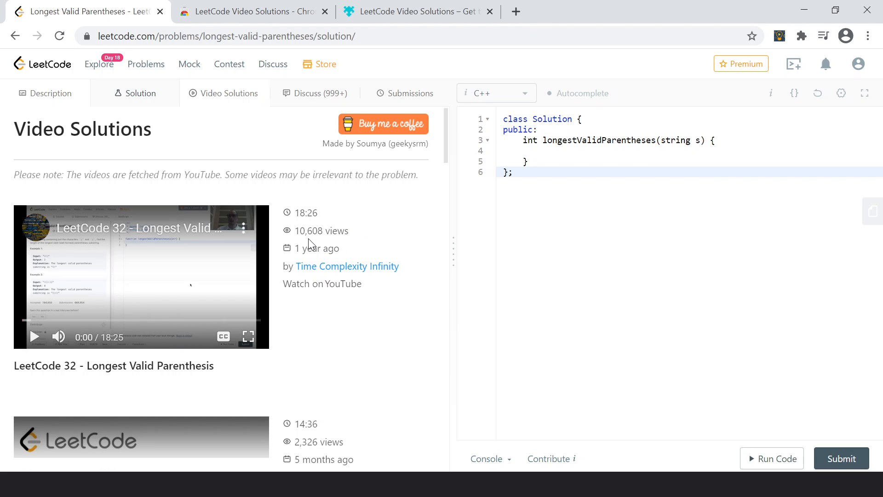
scroll(down, 3)
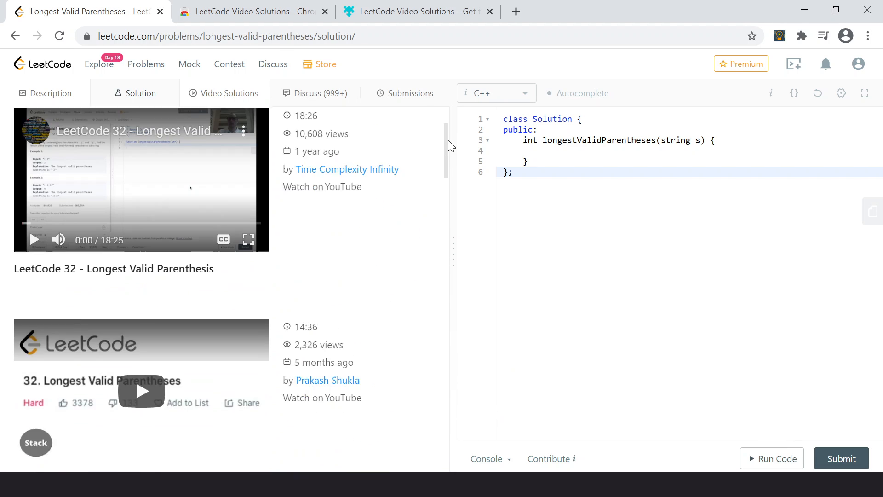
scroll(up, 3)
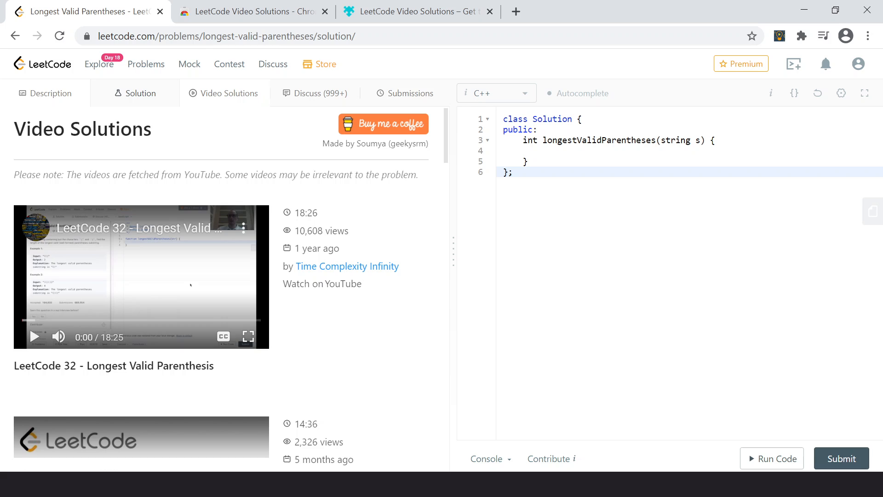
mouse_move(197, 259)
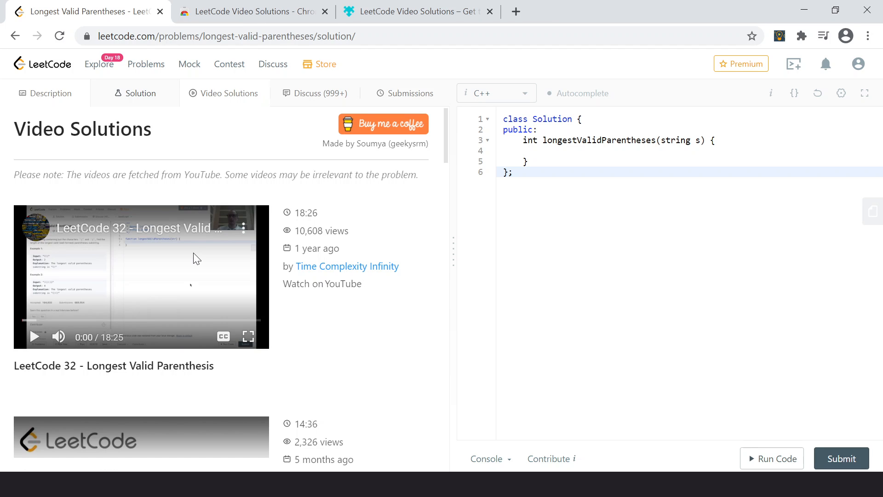
mouse_move(278, 194)
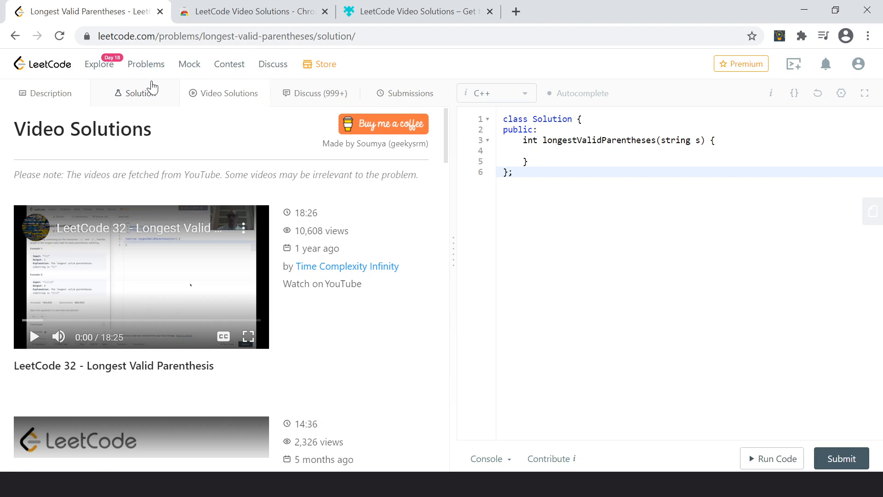
- Open Buddy Strings (859, Easy) from the Problems list in a new tab
click(146, 63)
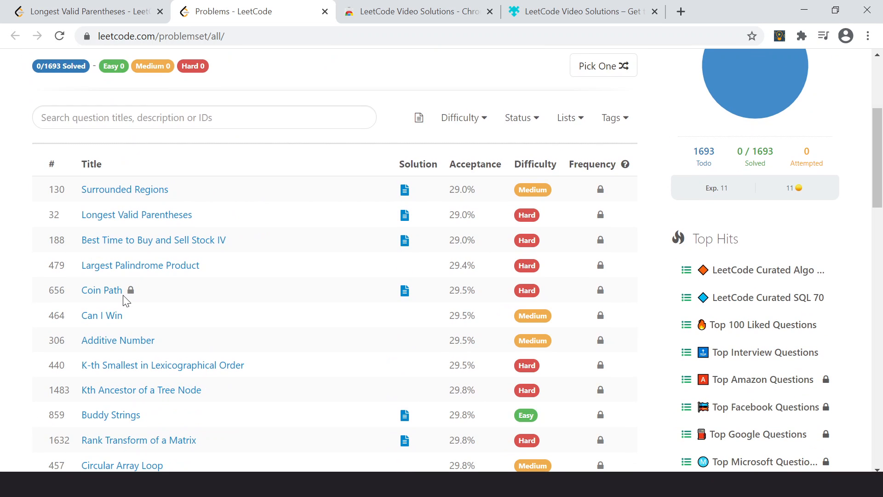
click(111, 414)
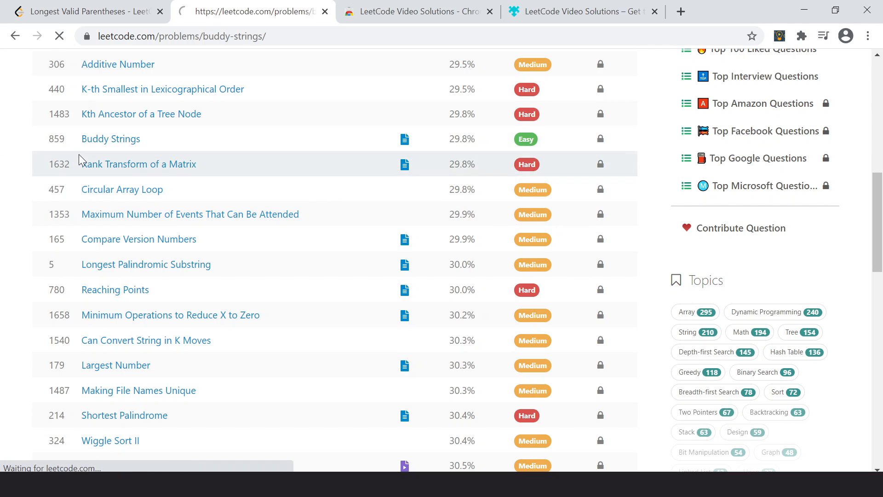
click(110, 139)
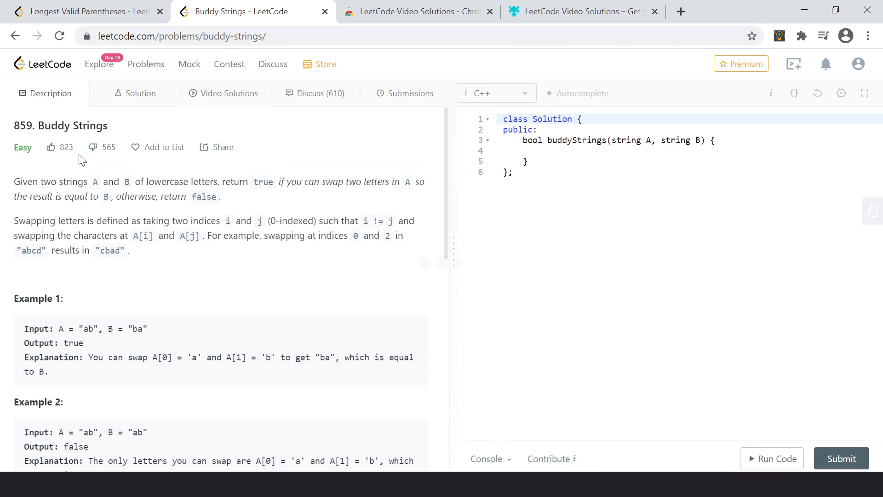
mouse_move(230, 93)
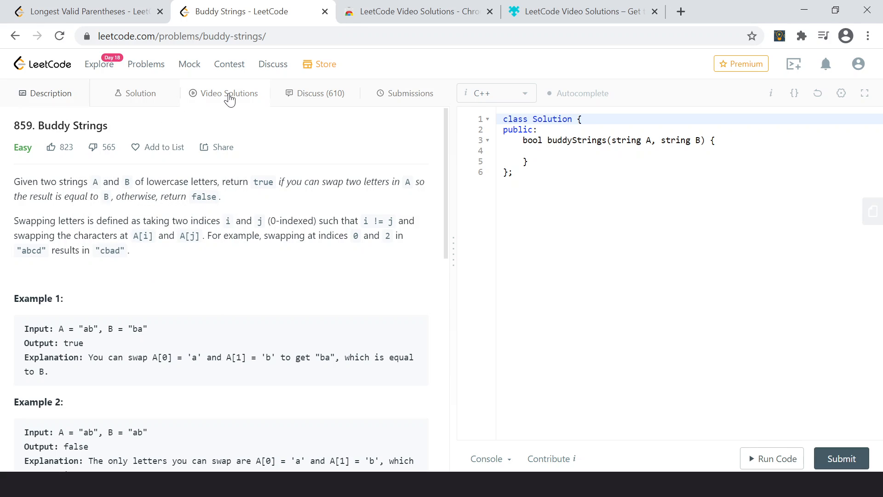
- Show the Video Solutions tab and browse videos led by '(Remade) Leetcode 859 -Buddy Strings'
click(230, 93)
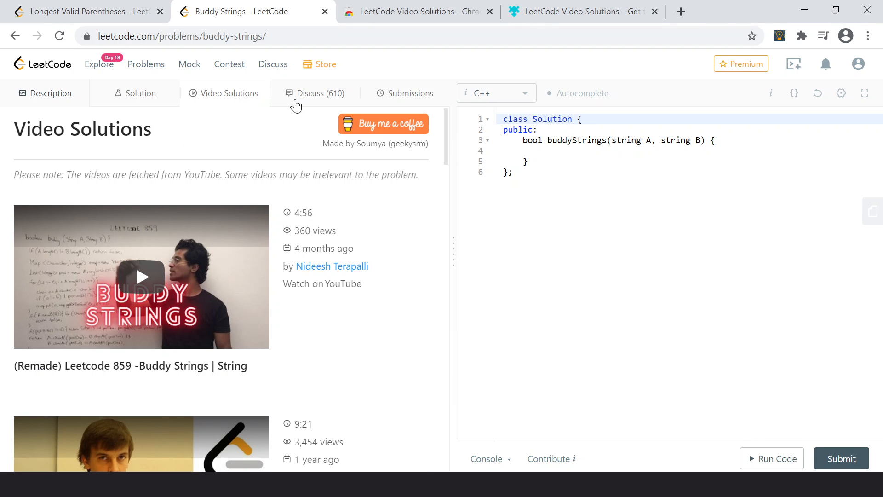
mouse_move(218, 356)
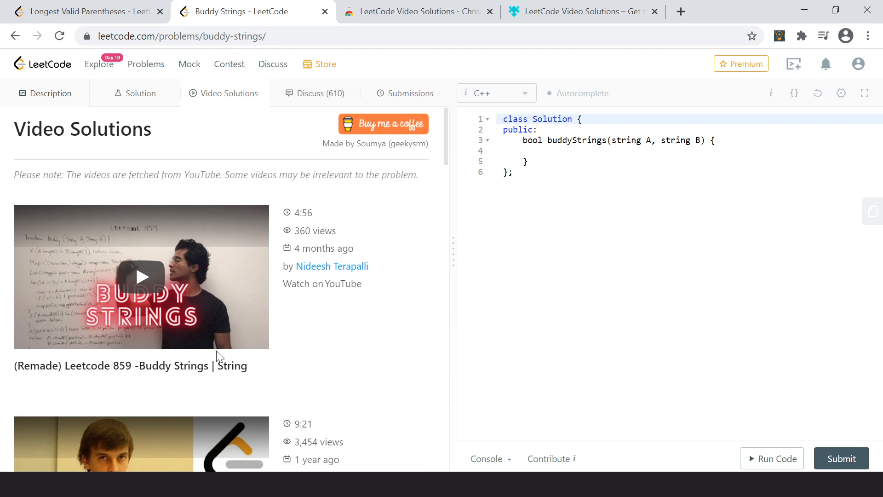
scroll(down, 3)
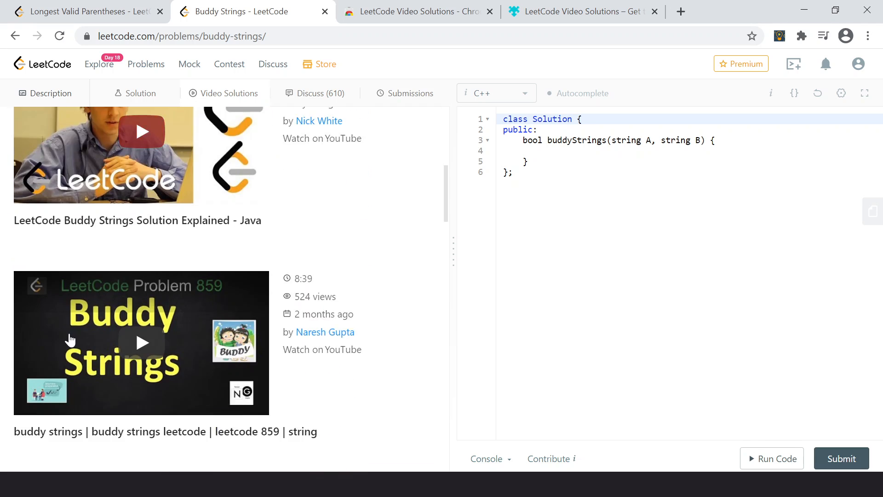
scroll(up, 3)
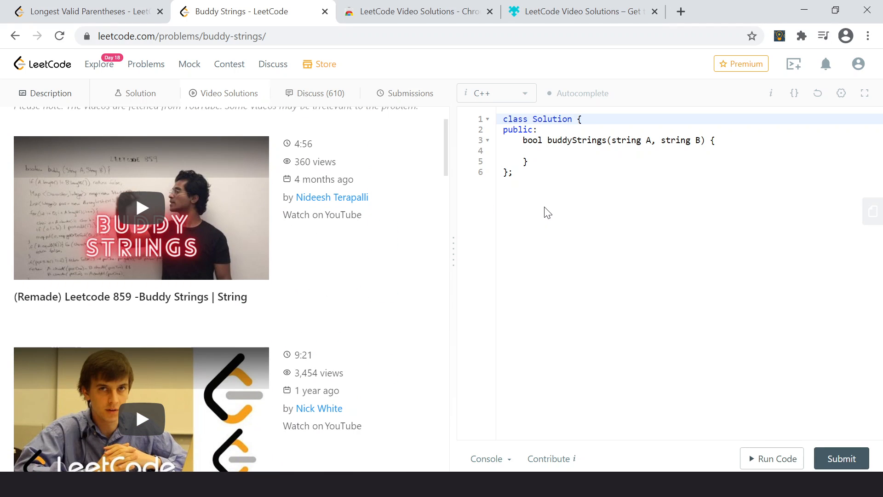
mouse_move(262, 198)
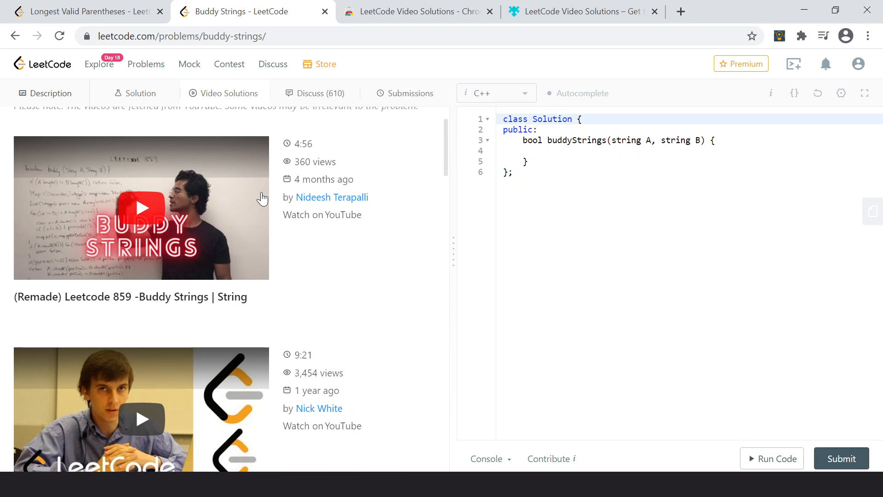
scroll(up, 3)
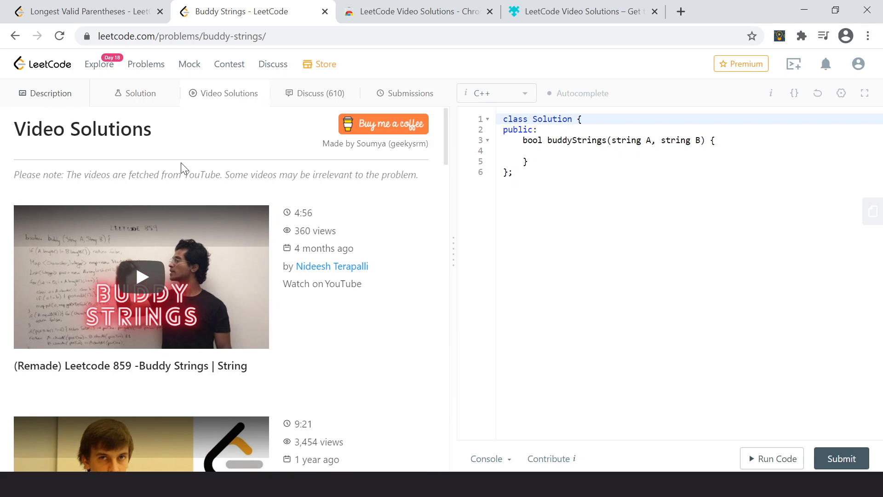
mouse_move(362, 138)
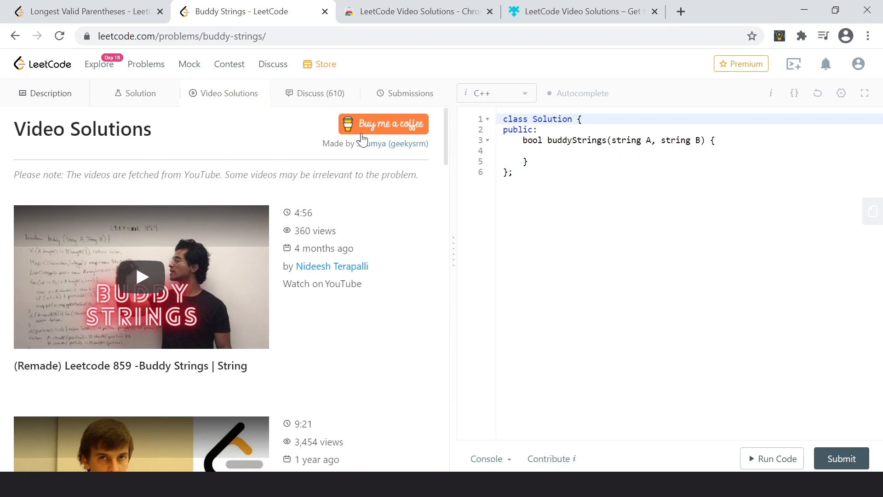
mouse_move(384, 124)
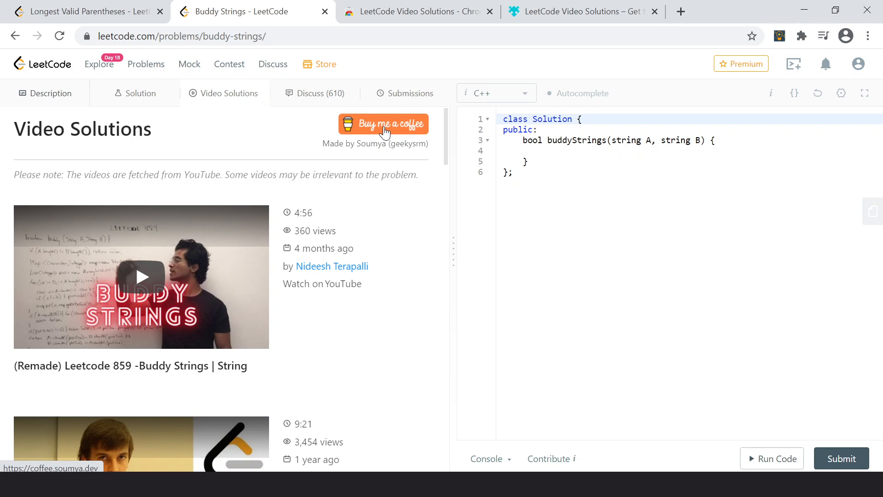
mouse_move(326, 197)
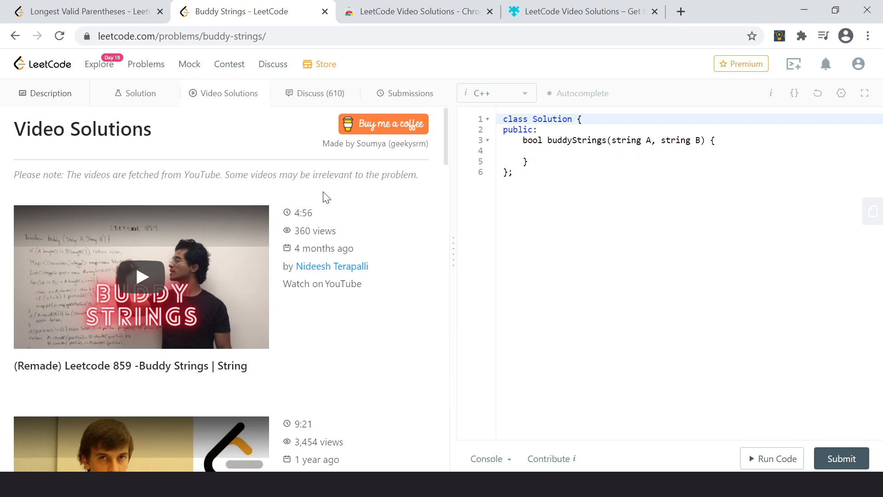